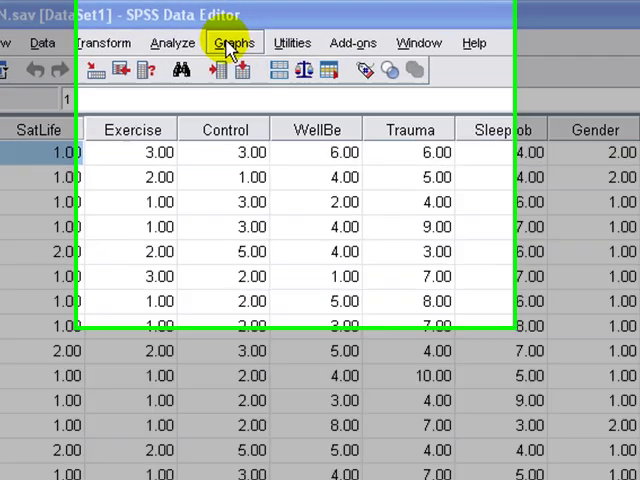
- Choose Simple Scatter from Graphs > Legacy Dialogs > Scatter/Dot
left_click(228, 42)
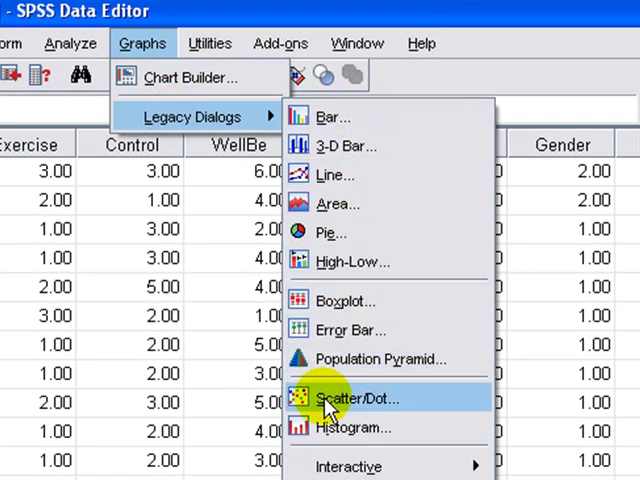
left_click(356, 400)
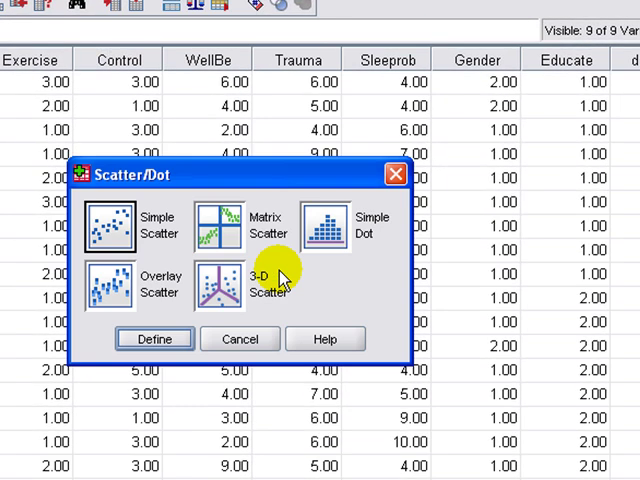
left_click(112, 224)
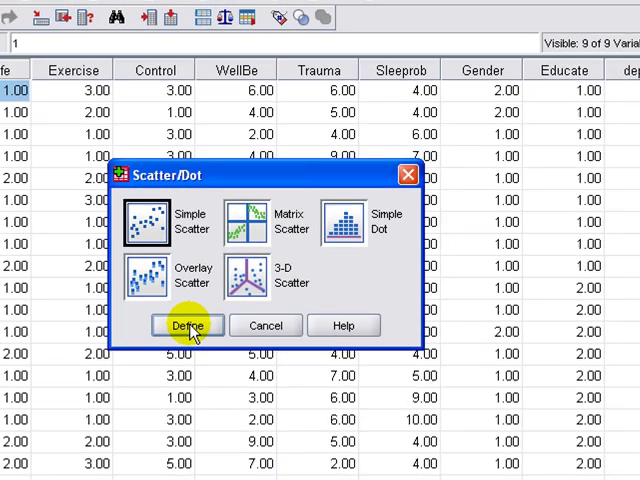
- Define the scatterplot with Sleeprob on the X axis and depress on the Y axis
left_click(188, 324)
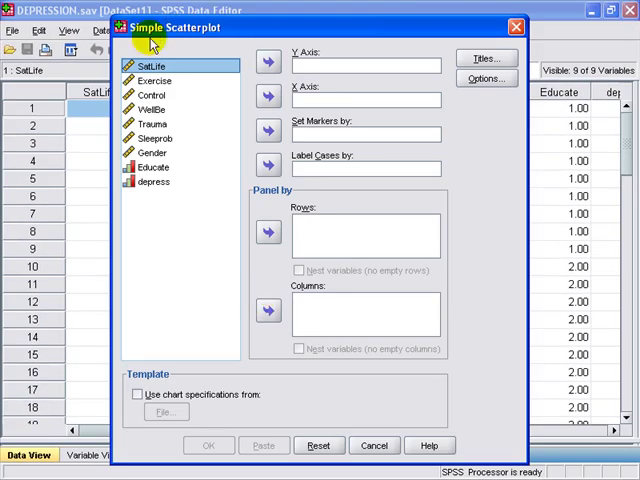
left_click(156, 138)
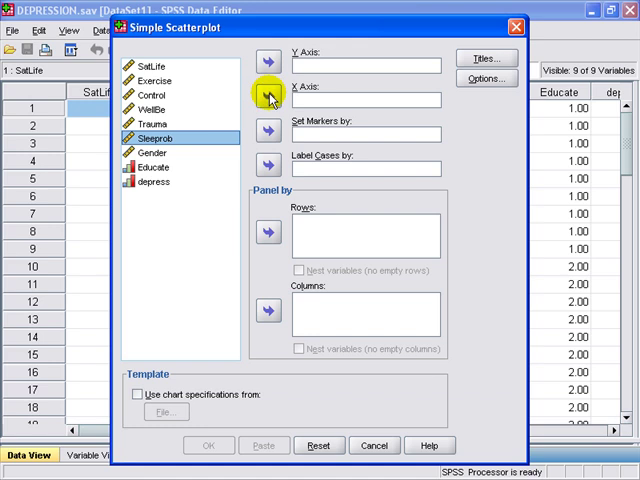
left_click(264, 96)
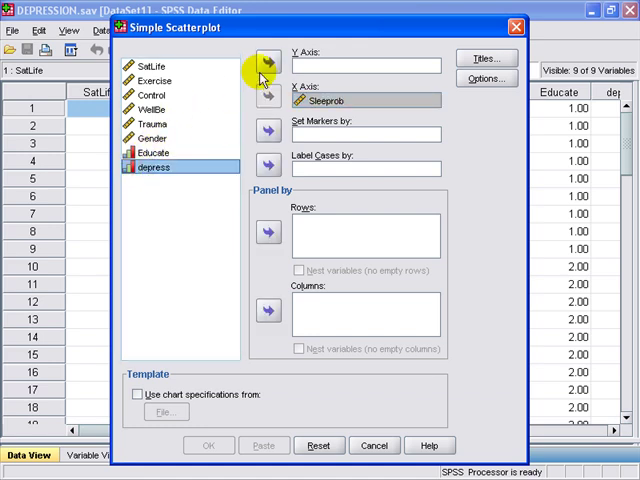
left_click(264, 64)
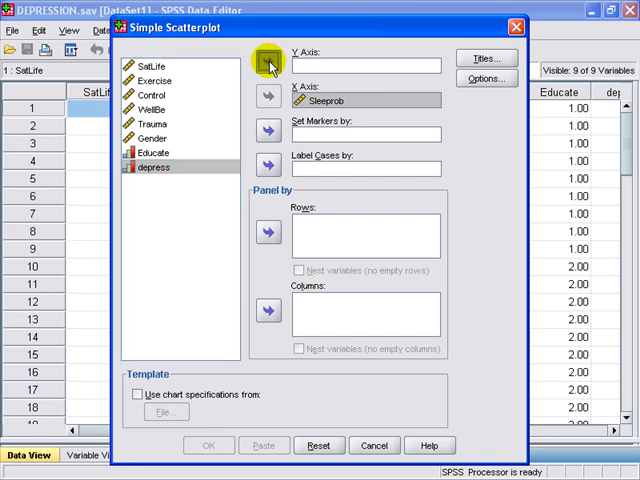
left_click(264, 62)
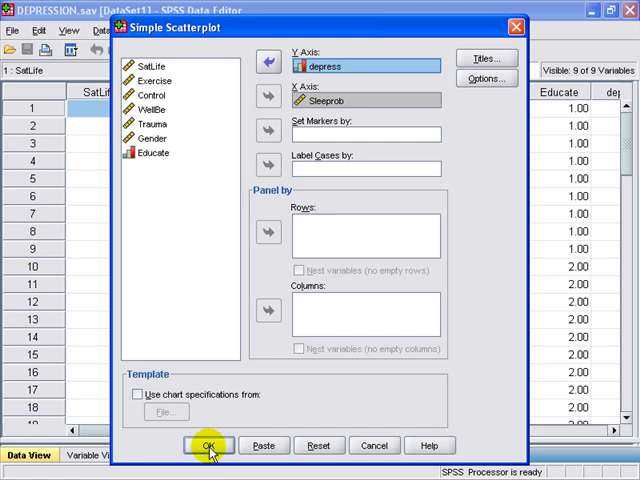
left_click(206, 444)
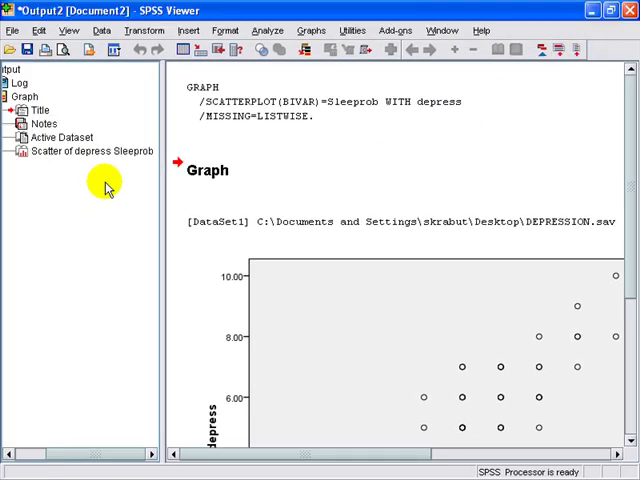
mouse_move(78, 192)
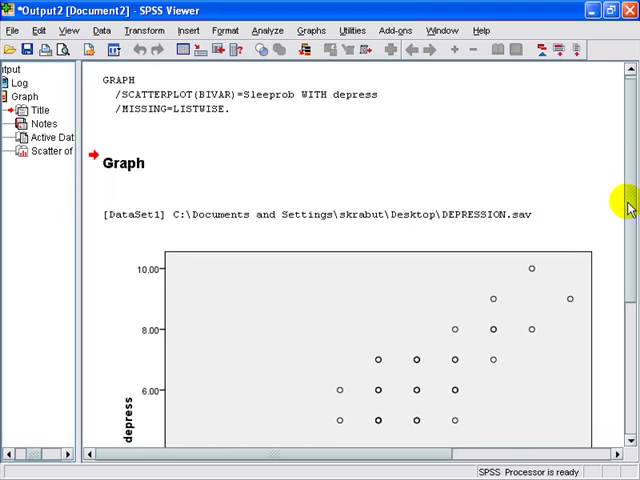
scroll("down", 3)
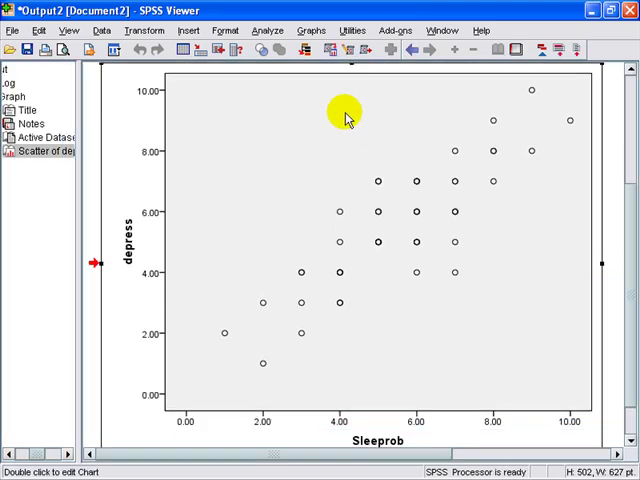
- Edit the scatterplot in Chart Editor and add a fit line at total
double_click(344, 116)
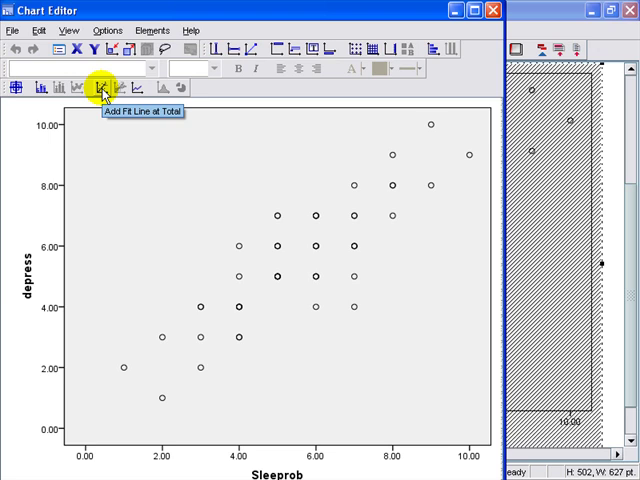
left_click(98, 86)
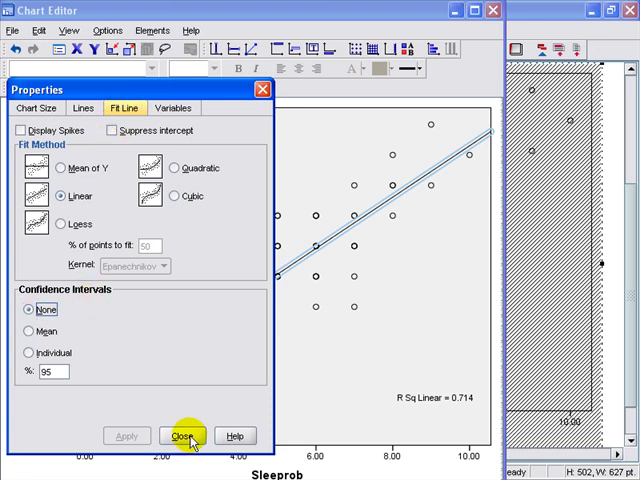
left_click(182, 436)
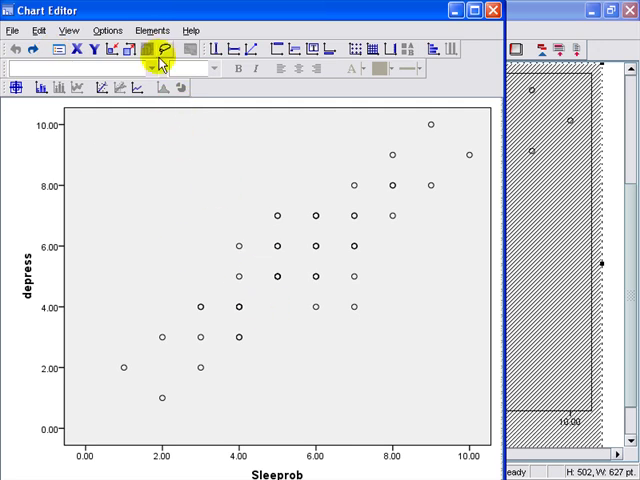
- Add a linear Fit Line at Total via Elements, showing R Sq Linear = 0.714
left_click(152, 30)
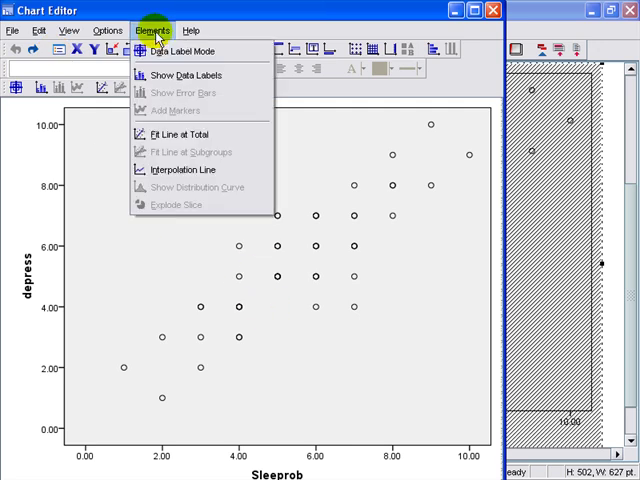
mouse_move(164, 108)
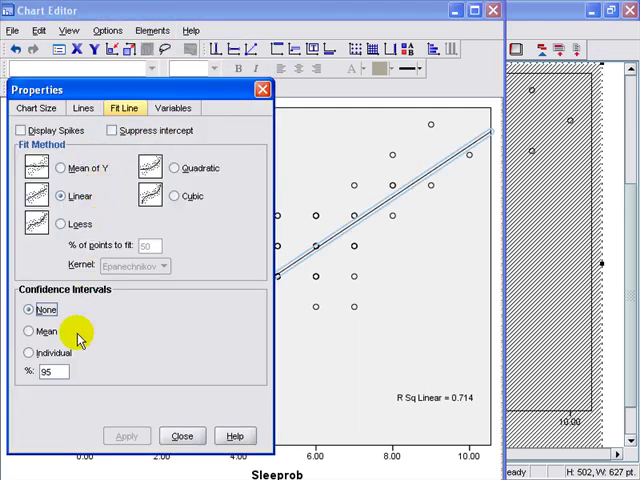
mouse_move(182, 432)
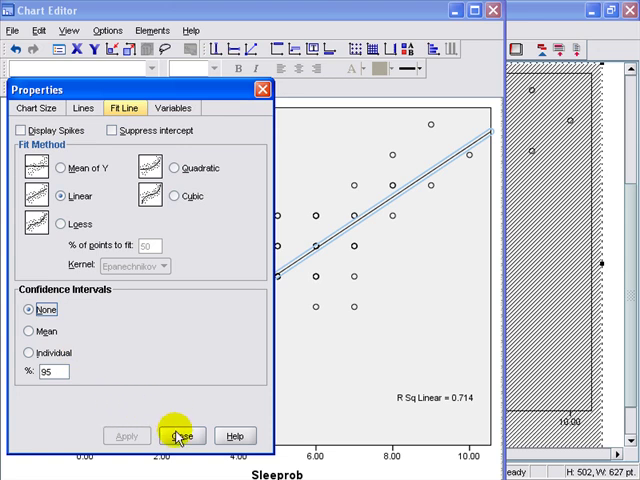
left_click(180, 436)
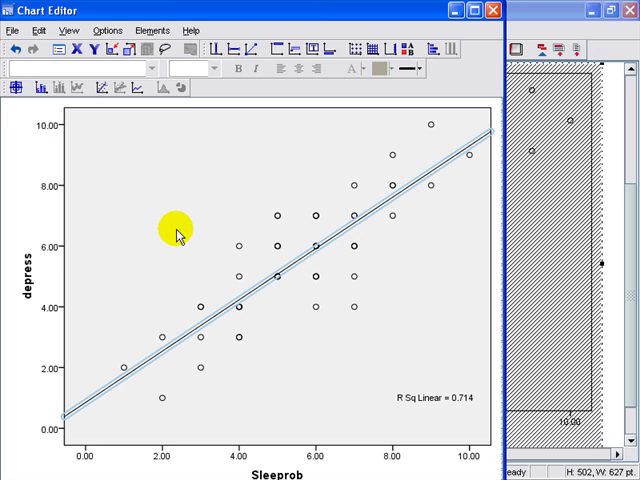
- Apply the APA_Styles.sgt chart template for a black-and-white APA look
left_click(12, 30)
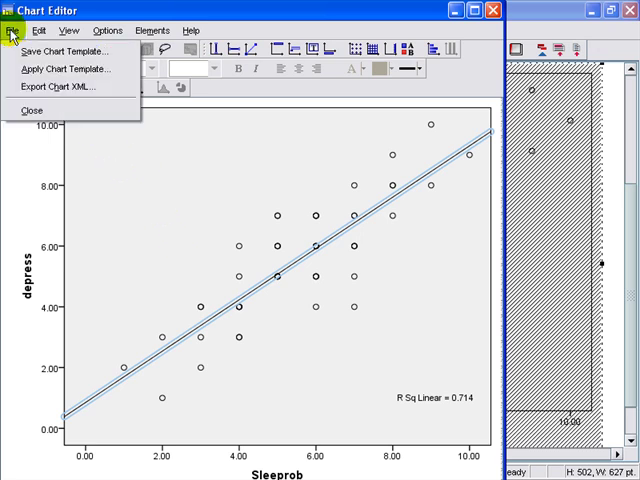
mouse_move(44, 68)
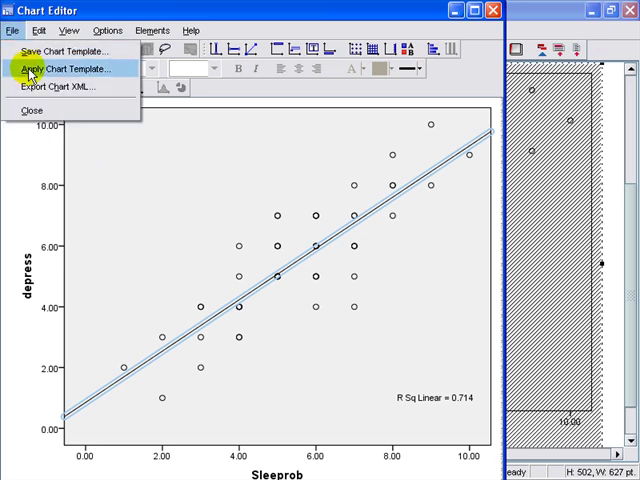
left_click(62, 68)
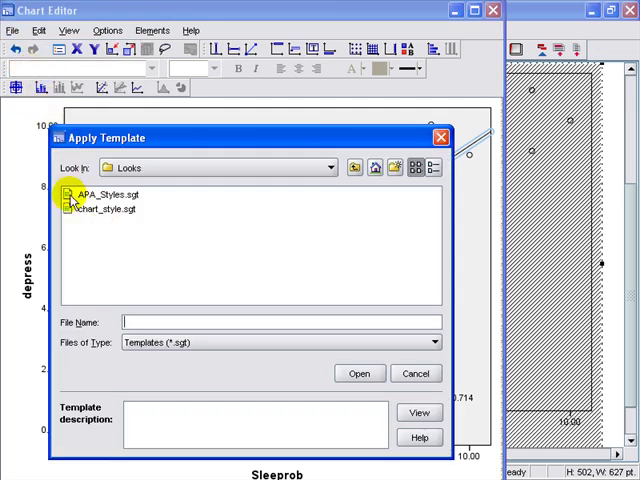
left_click(100, 194)
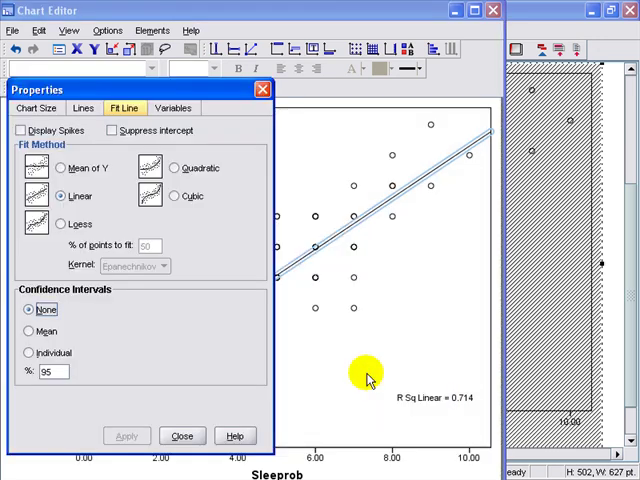
left_click(178, 436)
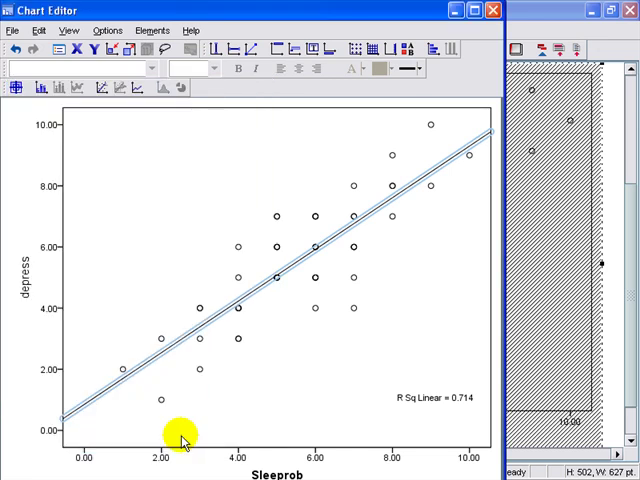
mouse_move(228, 198)
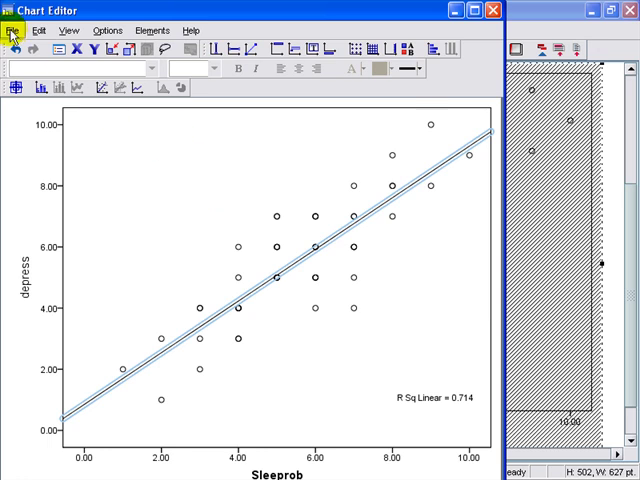
- Close the Chart Editor and the output Viewer without saving, returning to the DEPRESSION data
left_click(12, 24)
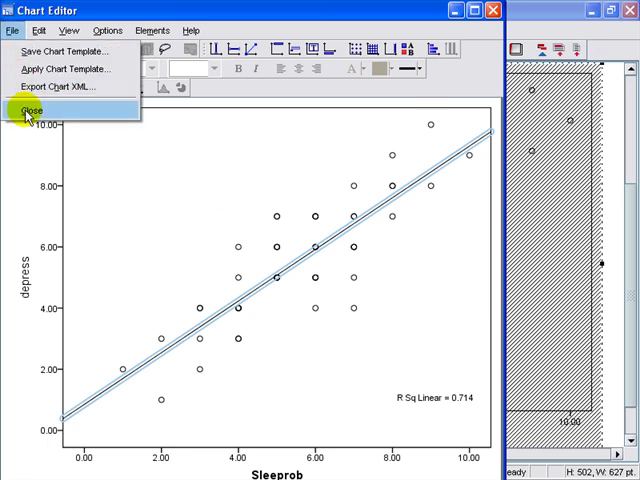
left_click(36, 106)
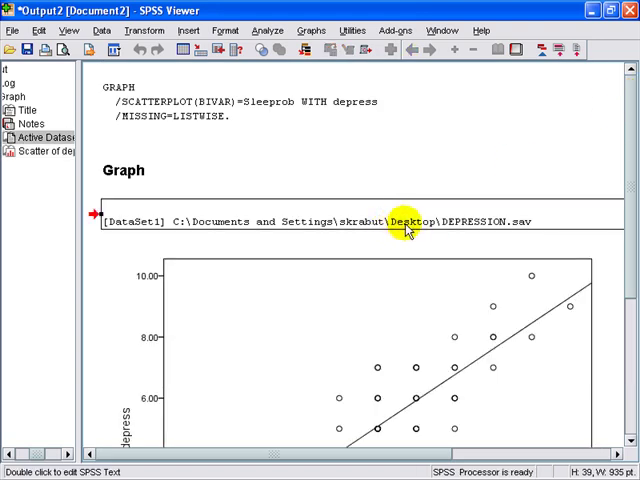
scroll("down", 3)
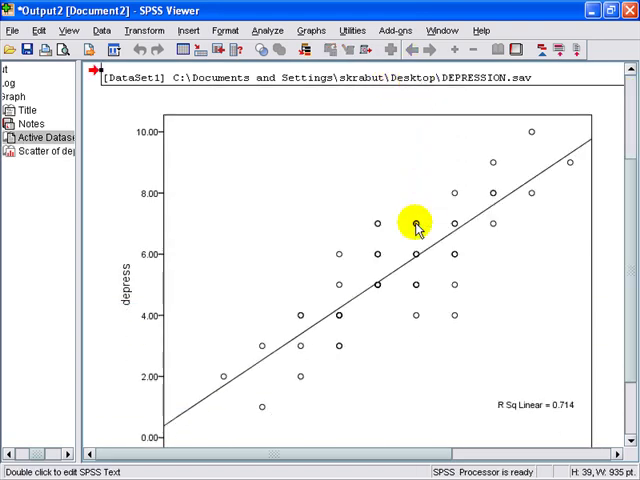
scroll("down", 3)
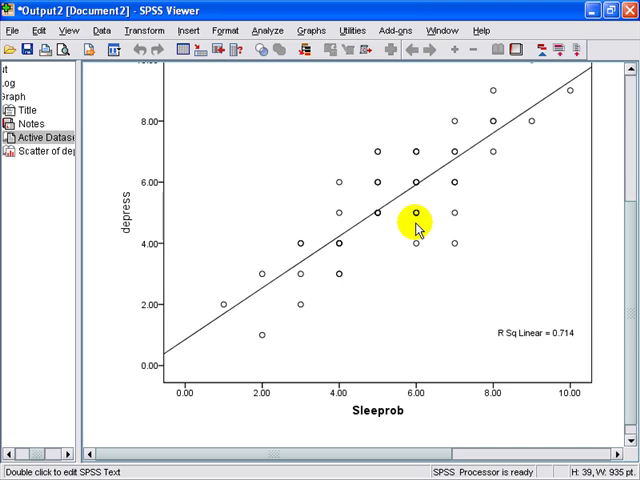
mouse_move(252, 180)
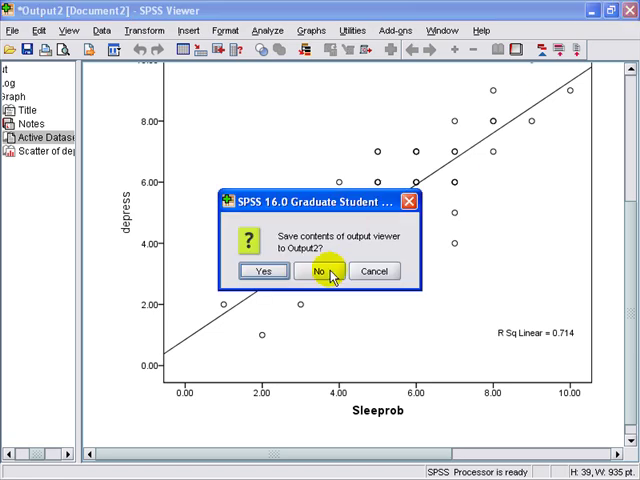
left_click(320, 272)
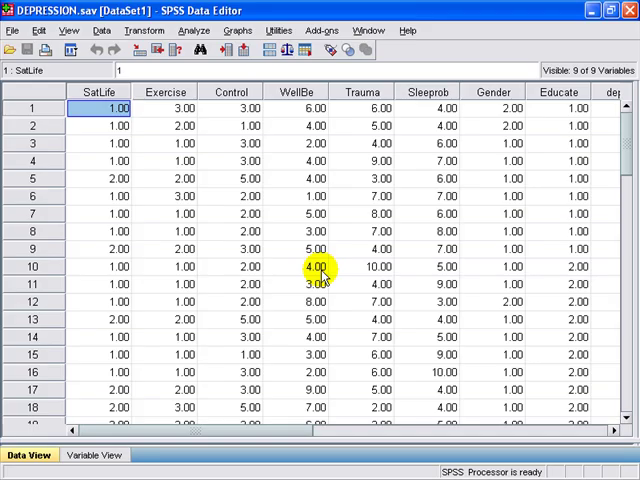